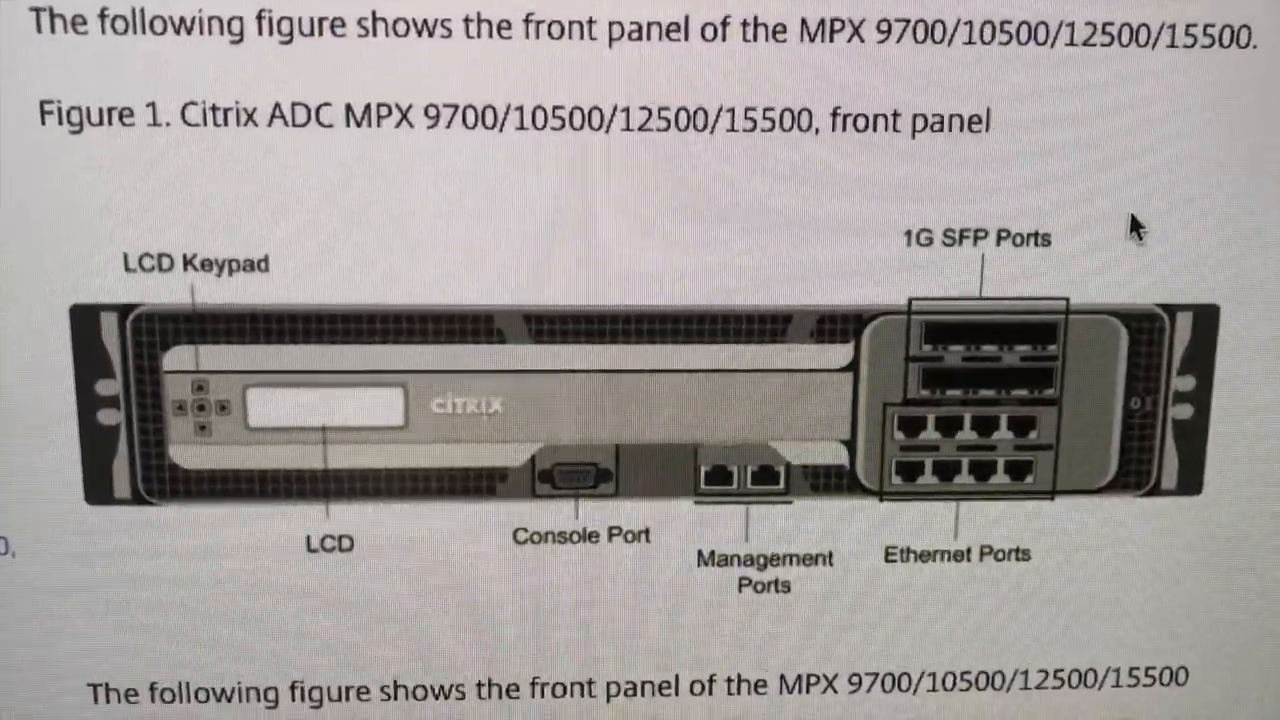
scroll(down, 3)
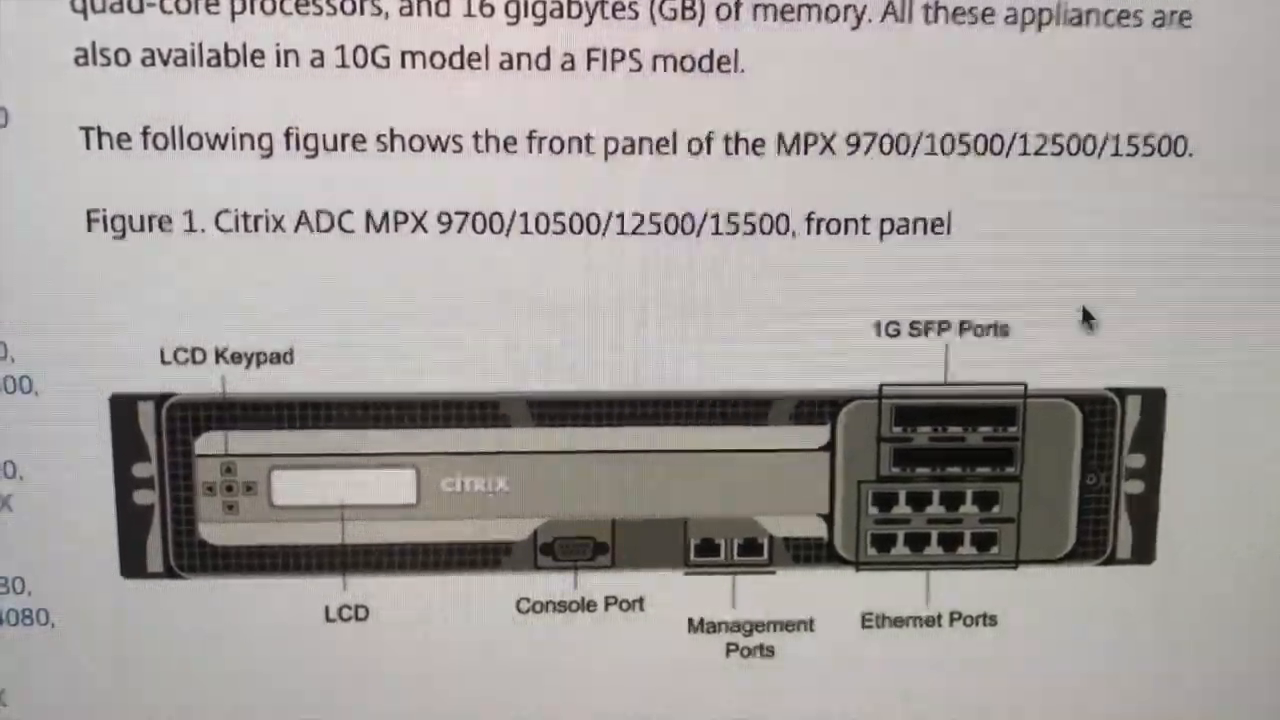
scroll(down, 3)
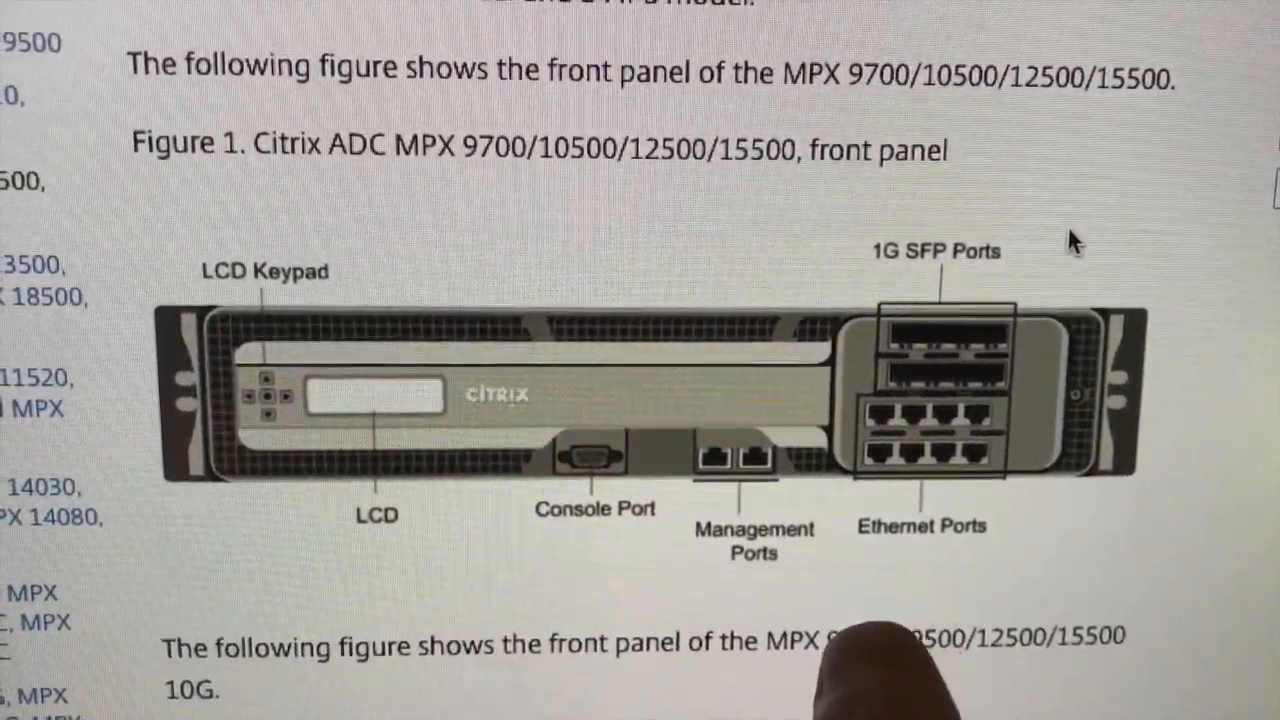
scroll(down, 3)
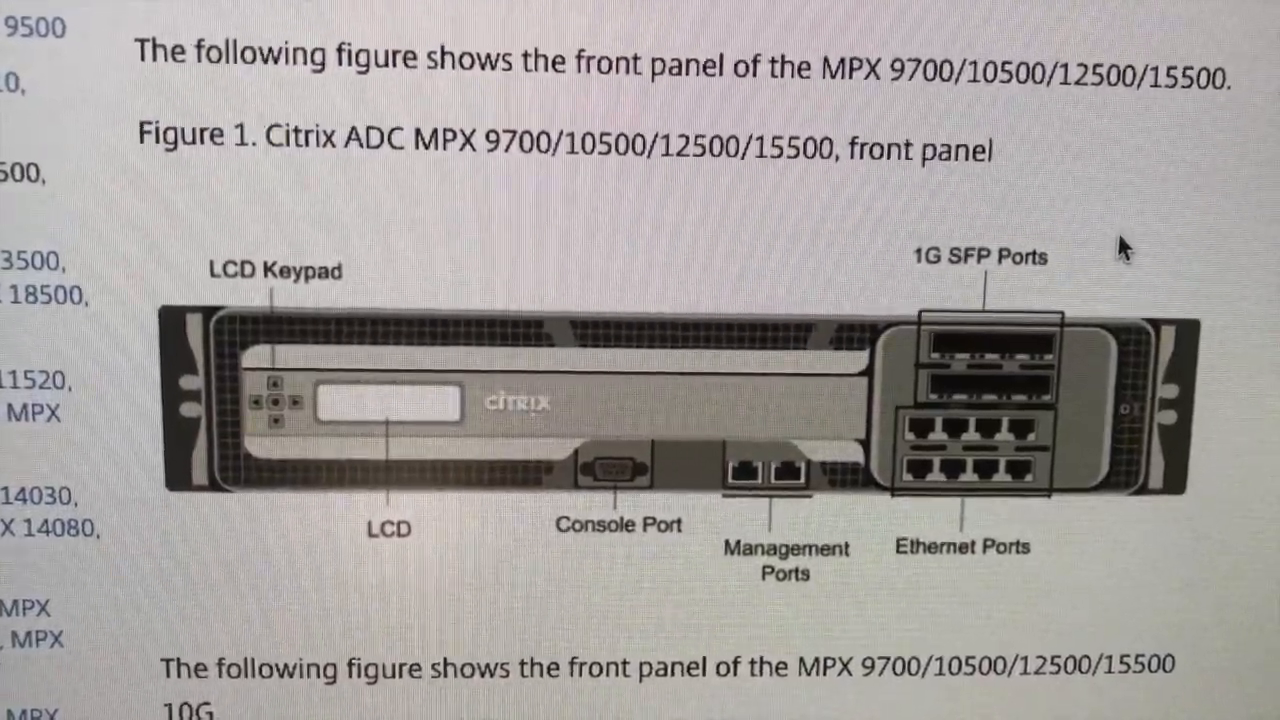
scroll(down, 3)
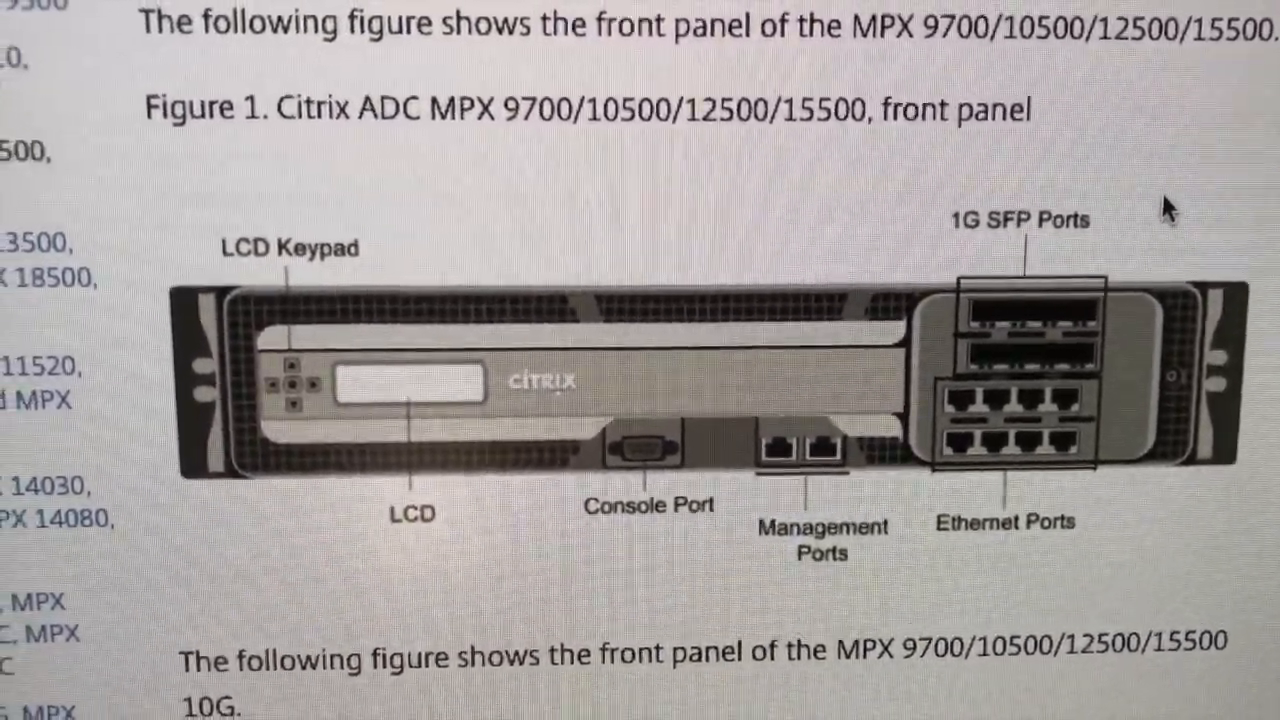
scroll(down, 3)
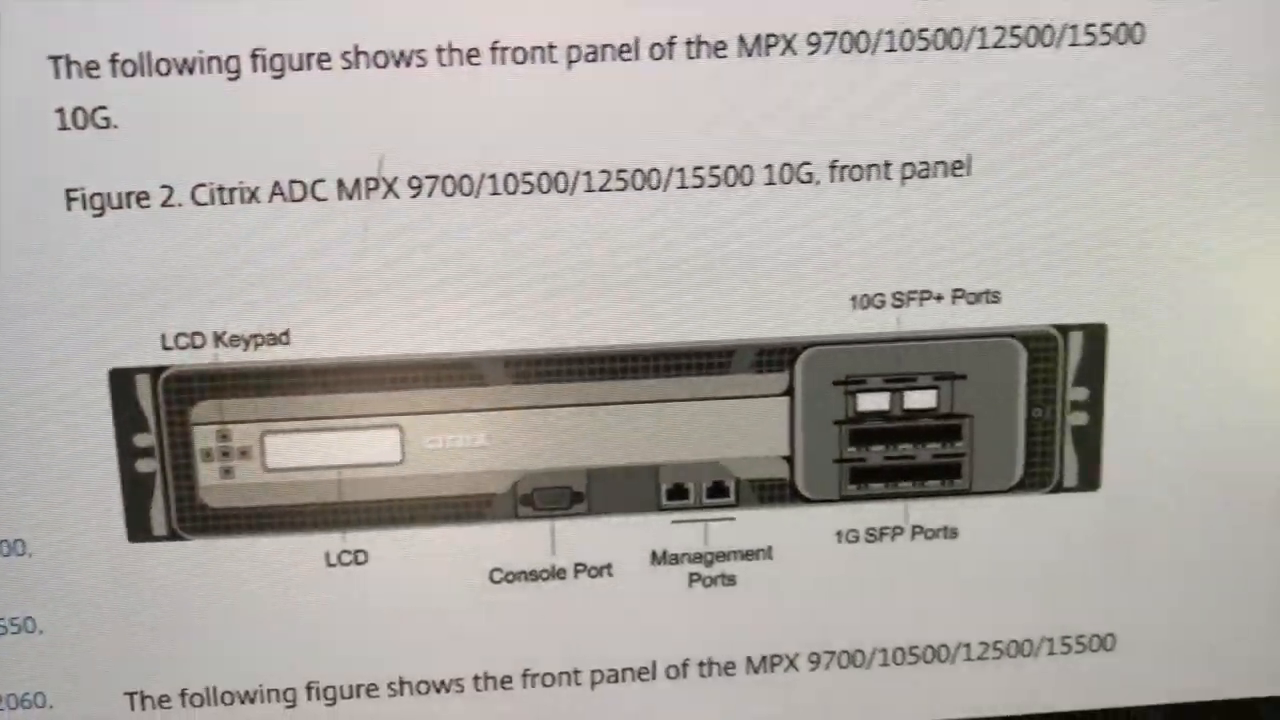
scroll(down, 3)
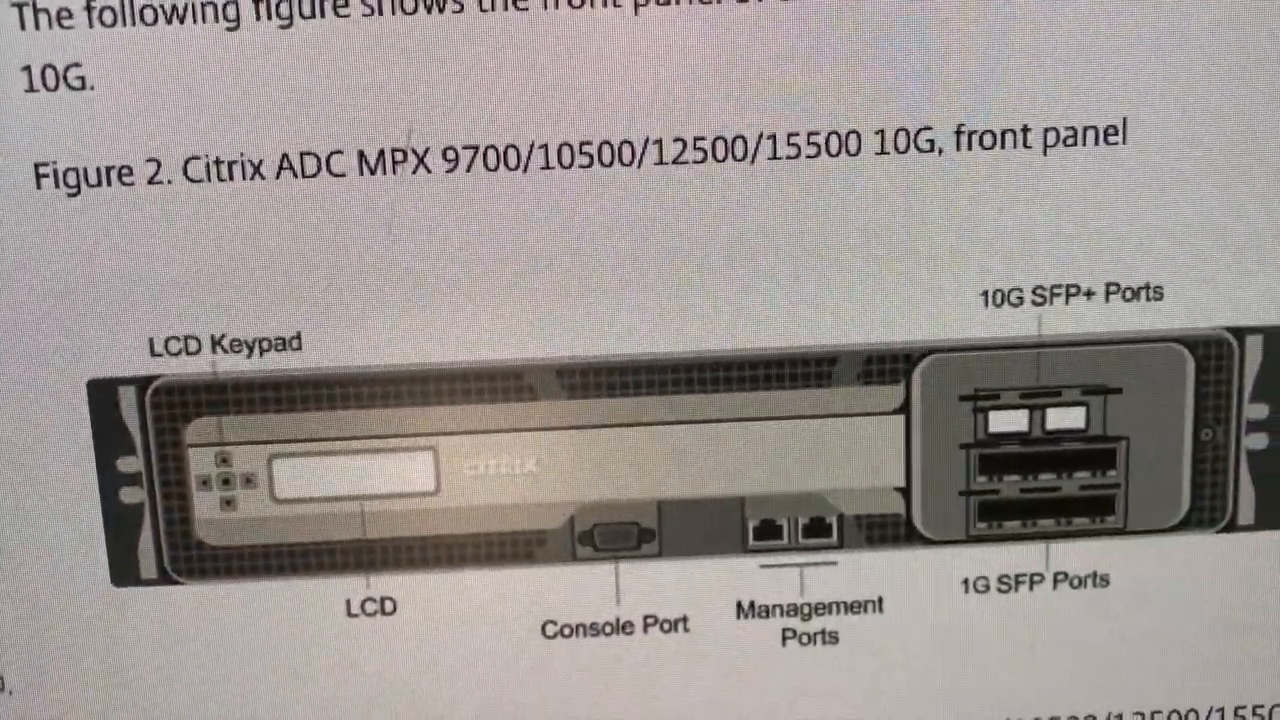
scroll(down, 3)
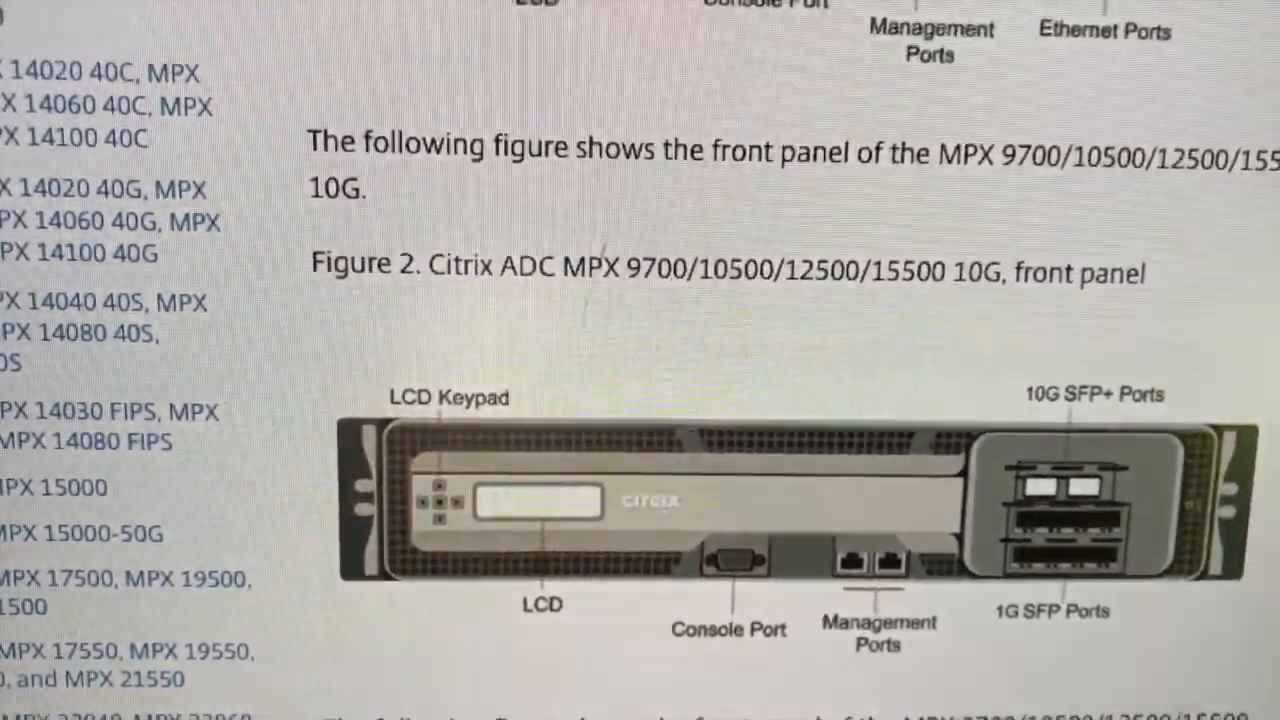
scroll(down, 3)
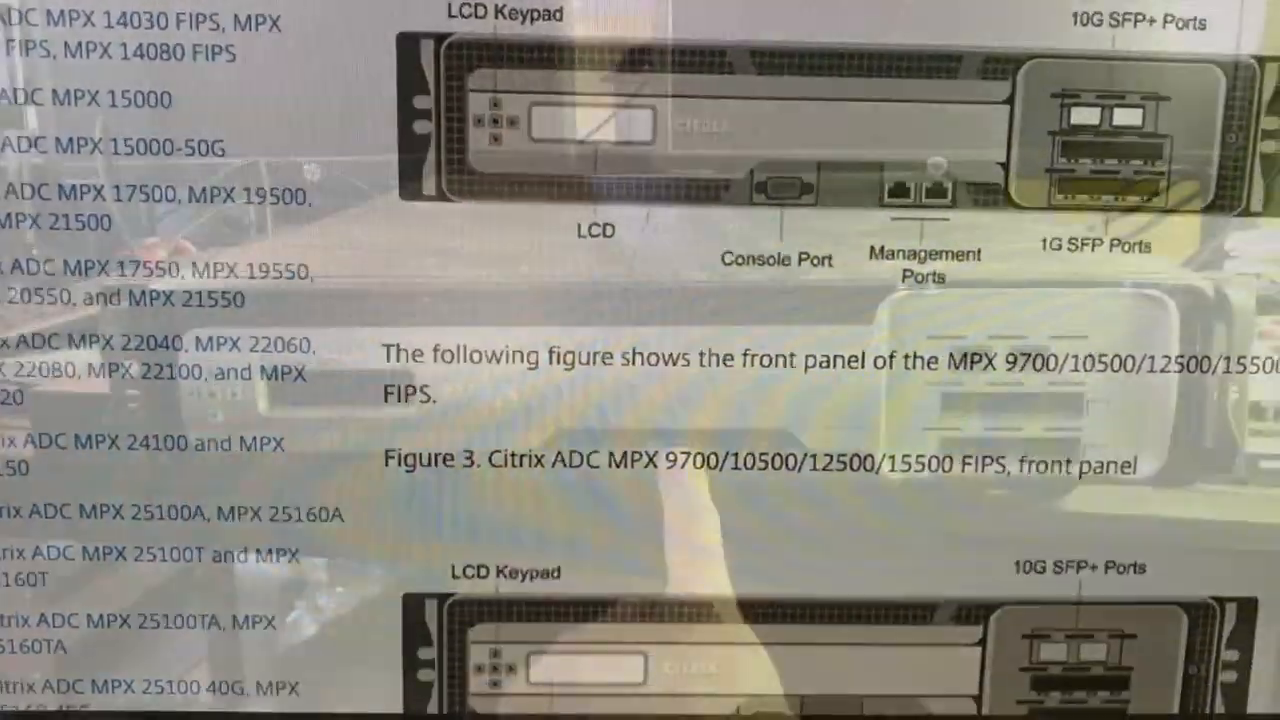